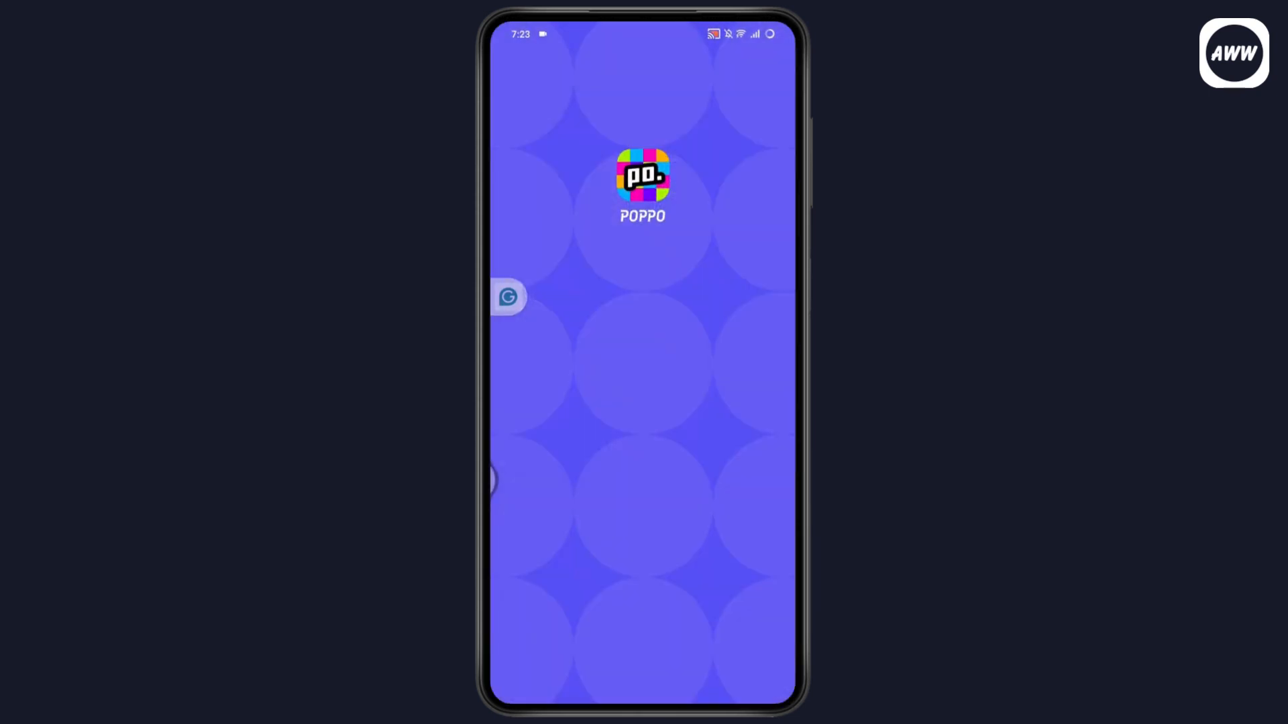
Launch POPPO Live and skip the S-IDOL promotional splash screen.
{"action": "left_click", "coordinate": [642, 185]}
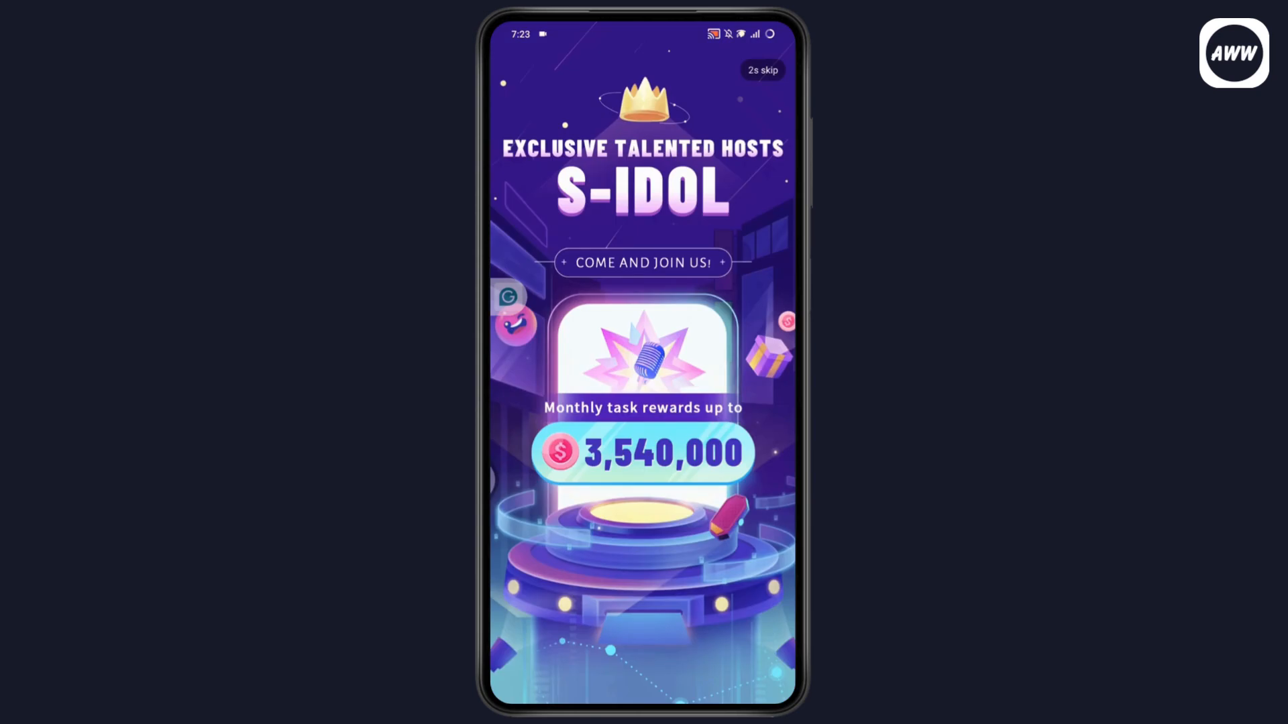
{"action": "left_click", "coordinate": [761, 69]}
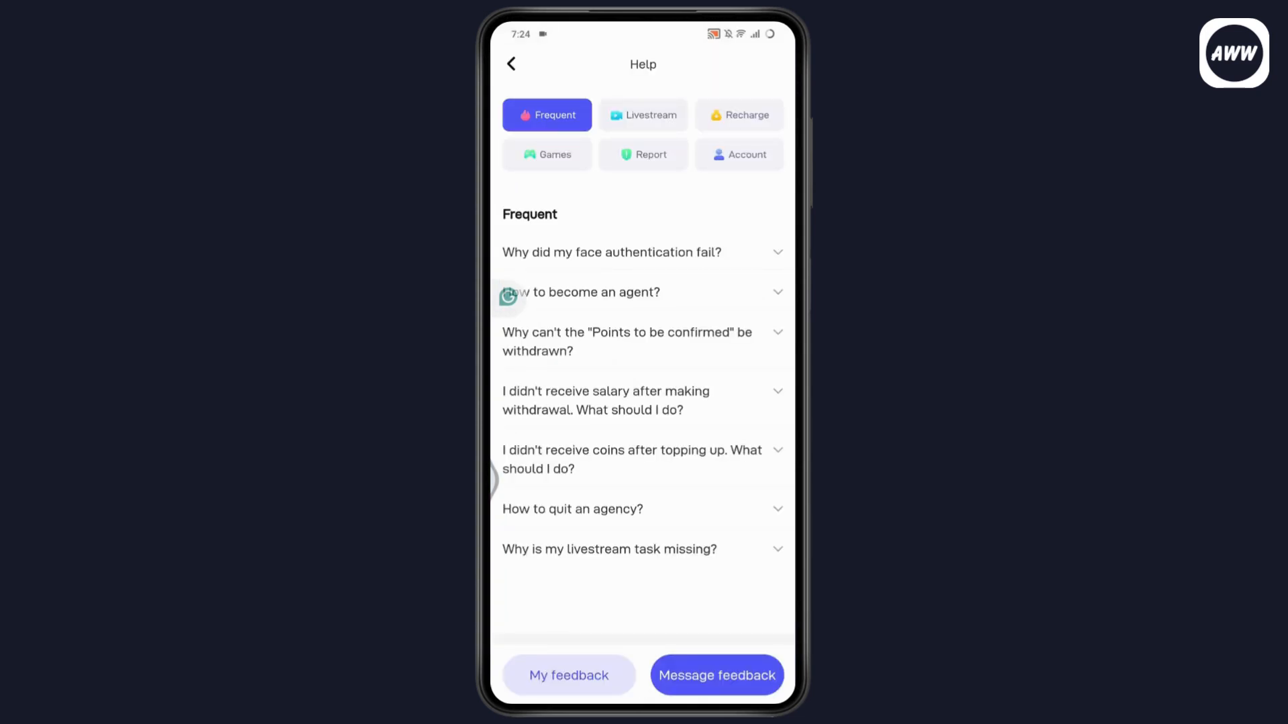
Expand the 'Why did my face authentication fail?' FAQ entry and read its answer.
{"action": "left_click", "coordinate": [612, 253]}
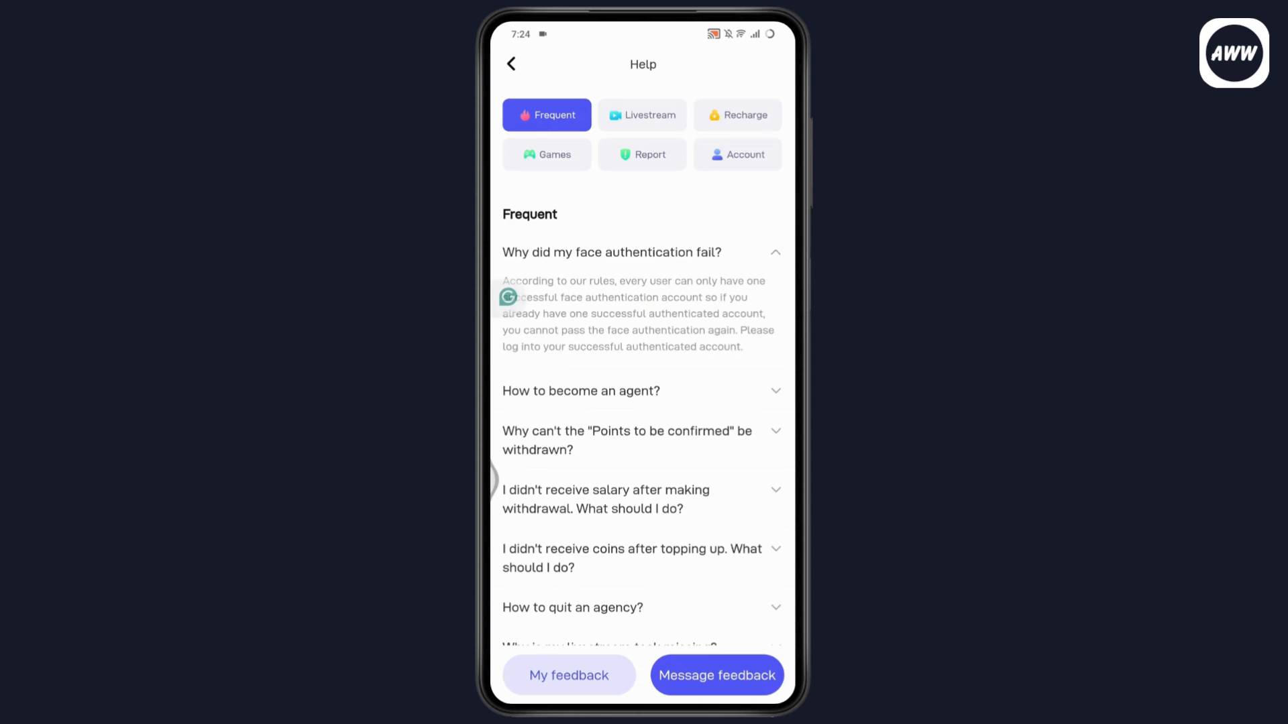
{"action": "scroll", "scroll_direction": "up", "scroll_amount": 3}
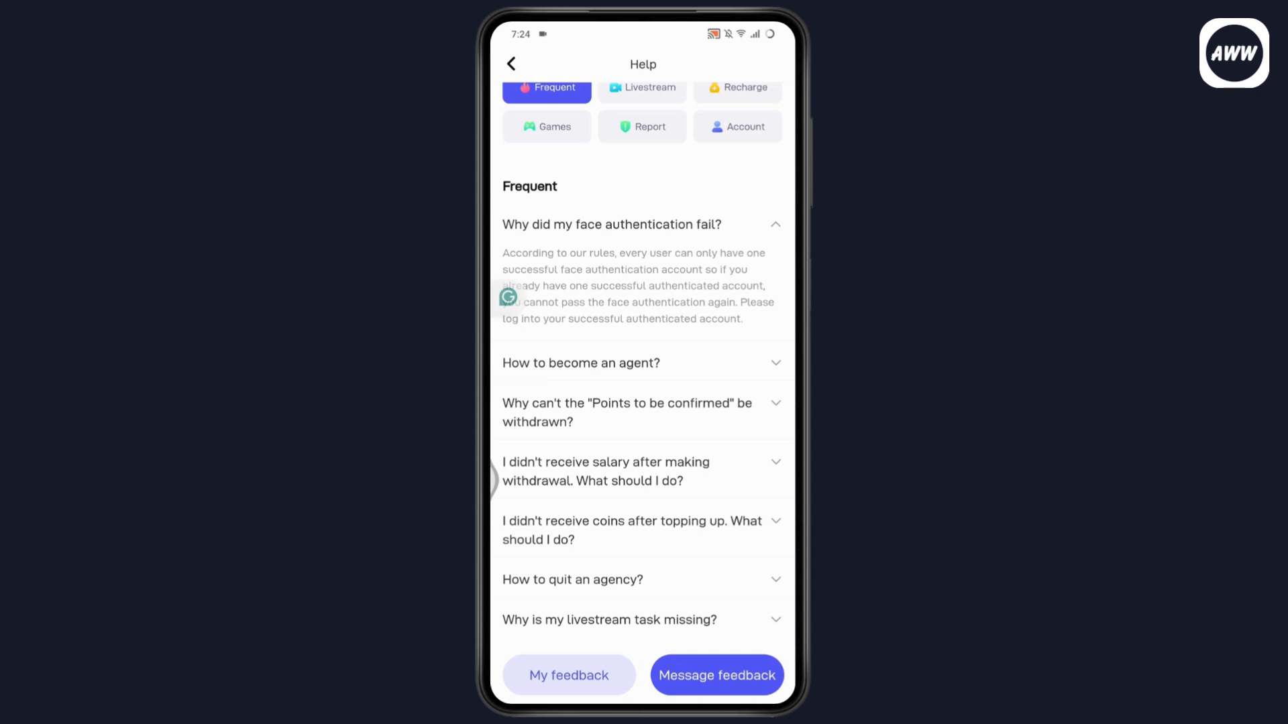
{"action": "scroll", "scroll_direction": "down", "scroll_amount": 3}
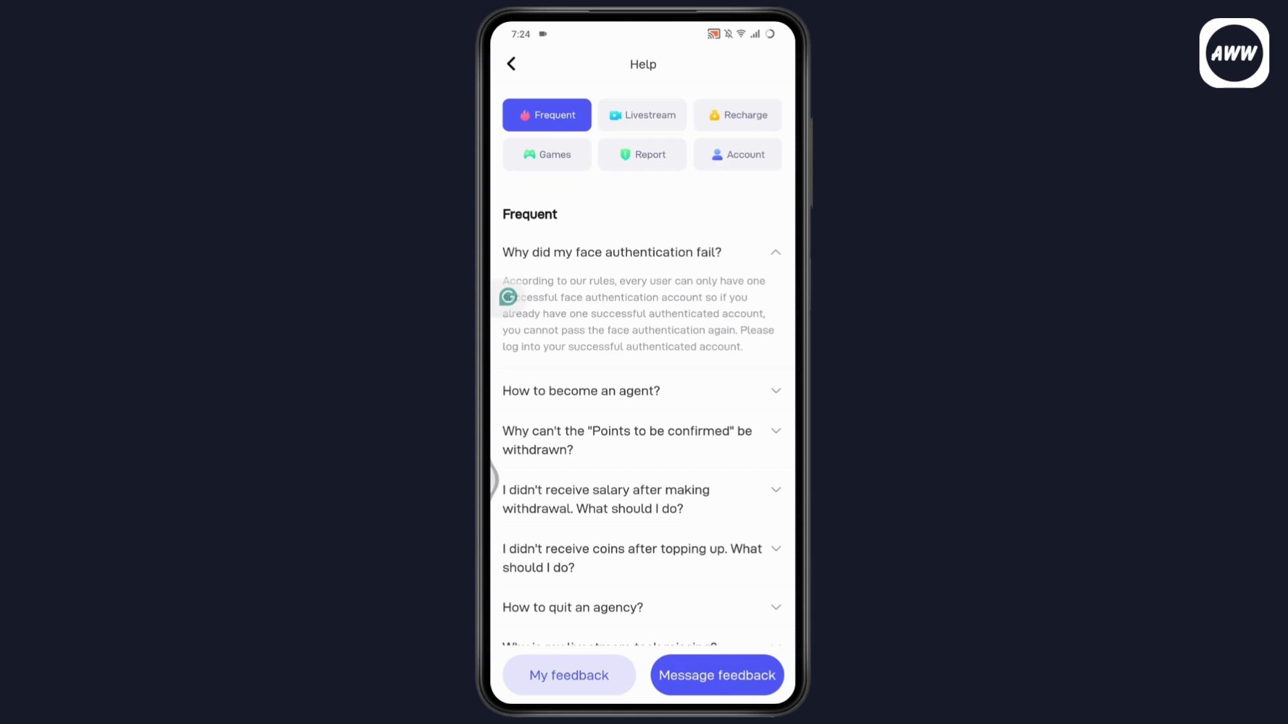
Start a customer service message and choose Report Complaints as the question category.
{"action": "left_click", "coordinate": [714, 675]}
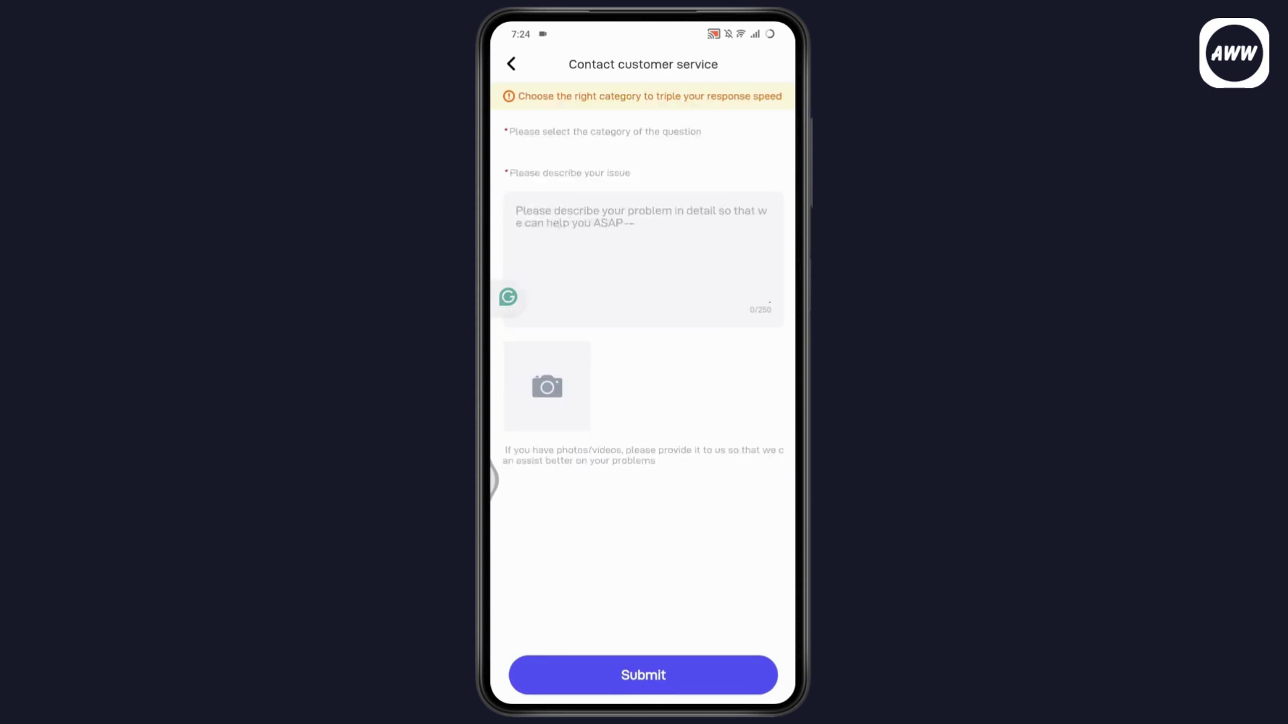
{"action": "left_click", "coordinate": [604, 132]}
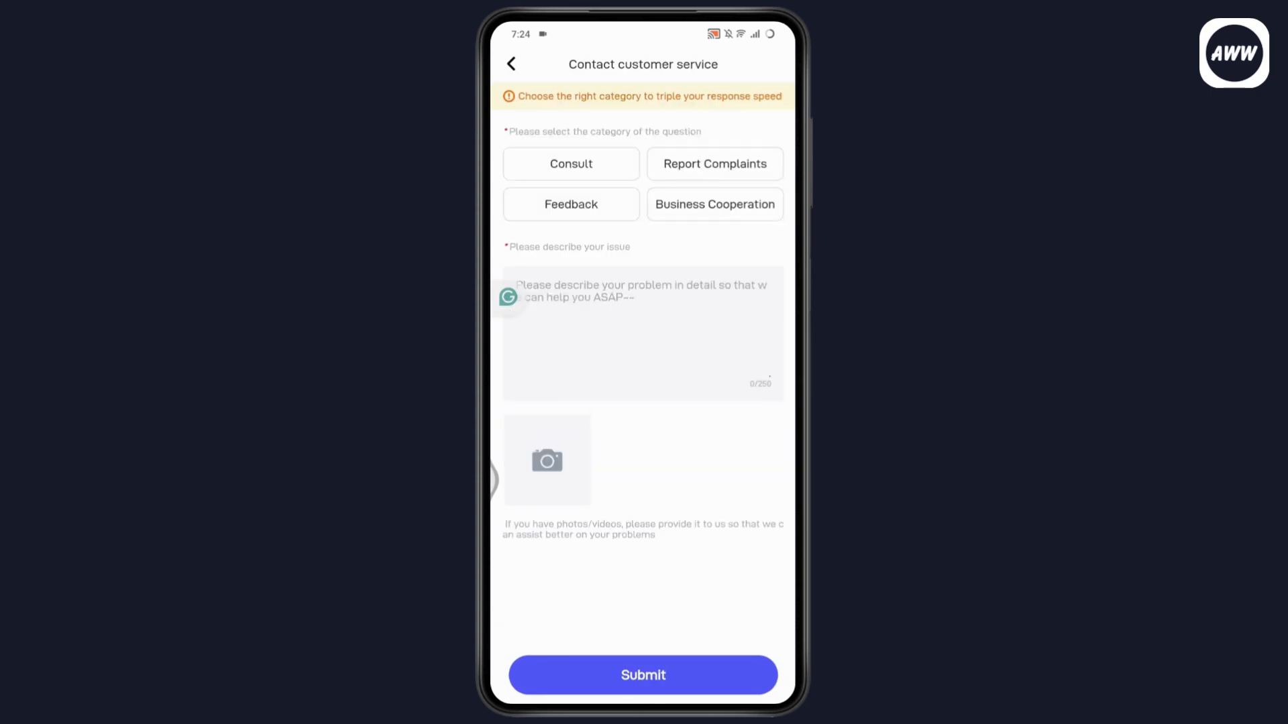
{"action": "left_click", "coordinate": [715, 164]}
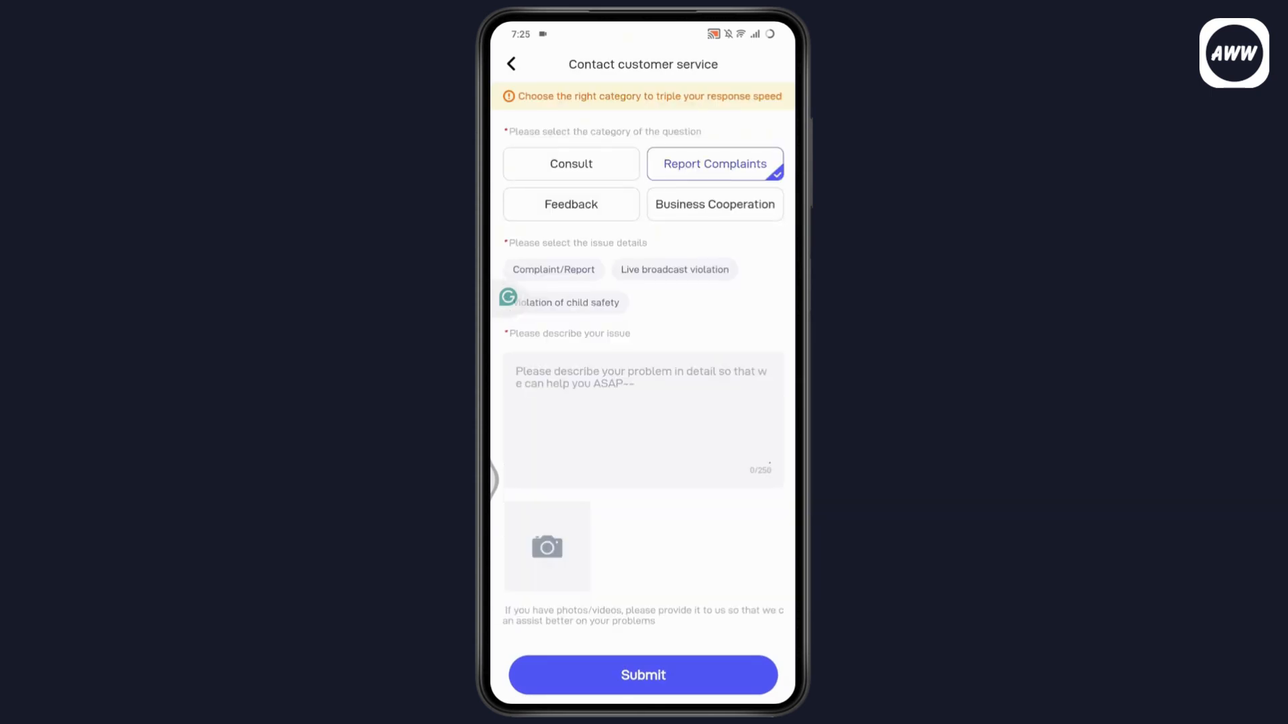